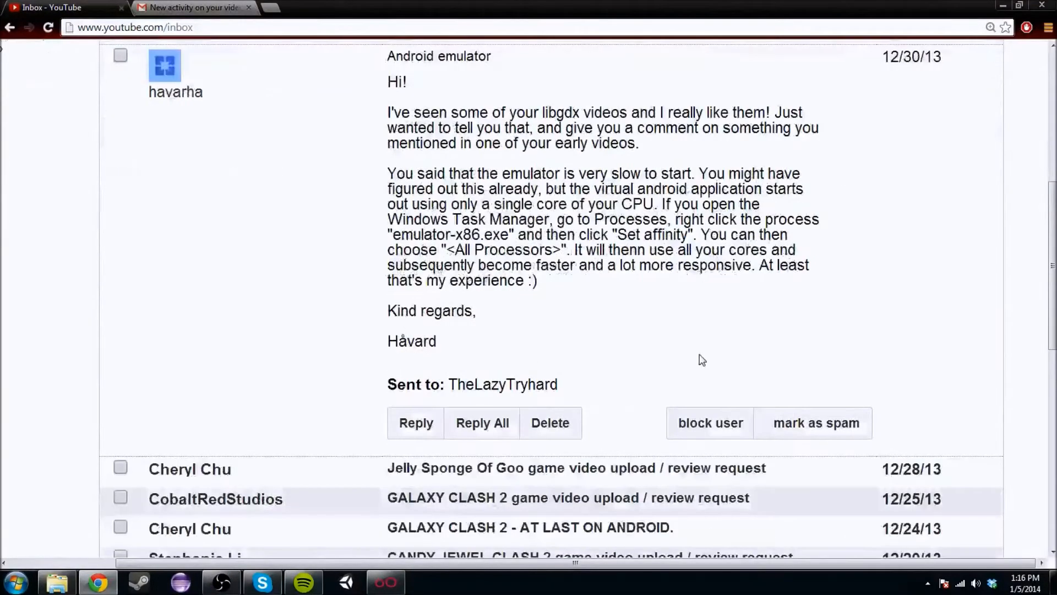
pyautogui.moveTo(703, 354)
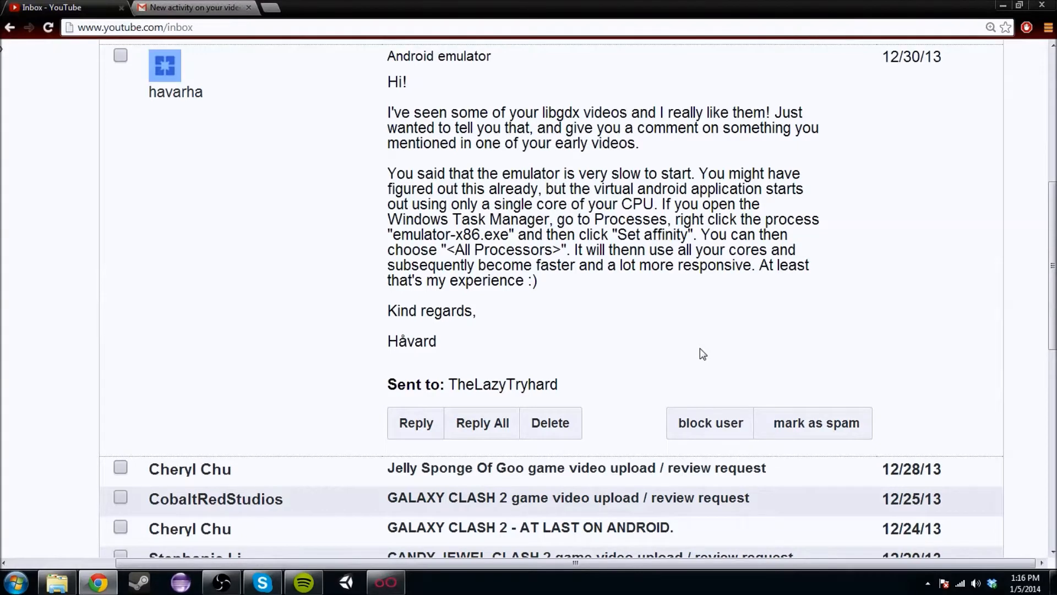
pyautogui.moveTo(462, 305)
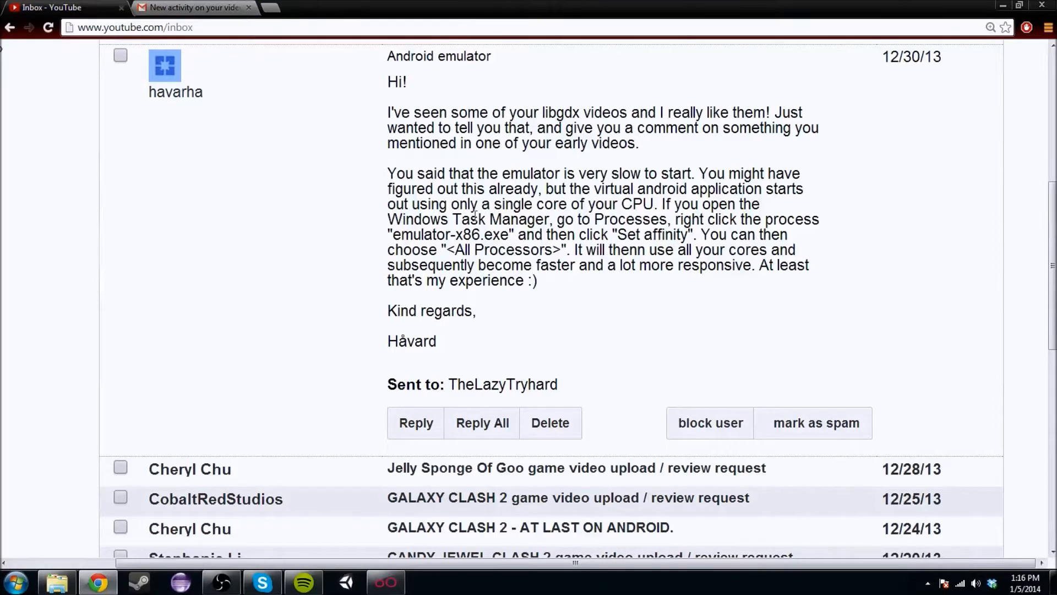
pyautogui.moveTo(583, 181)
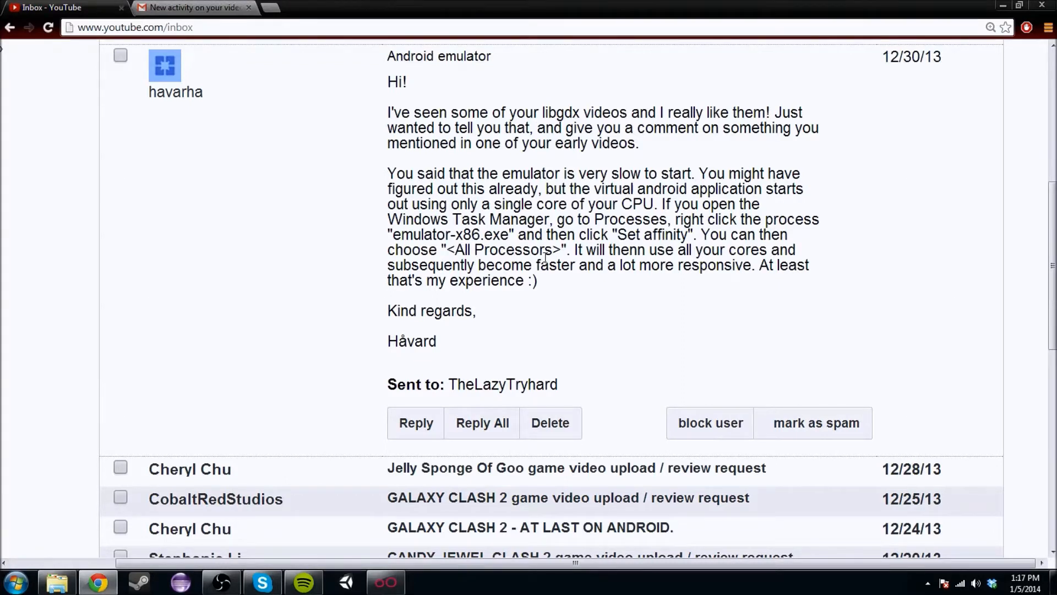
pyautogui.moveTo(139, 103)
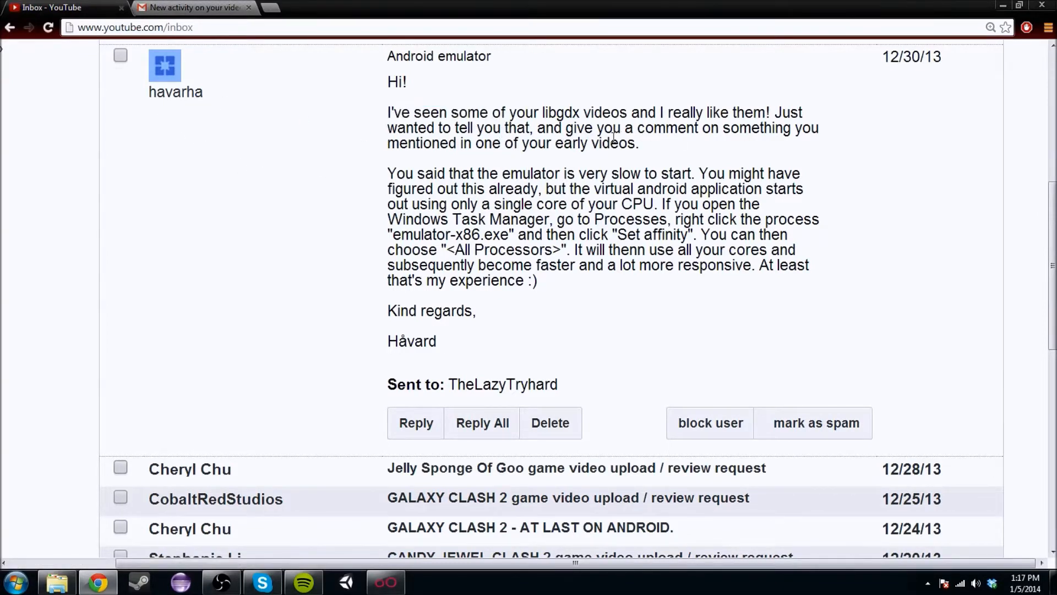
pyautogui.moveTo(573, 222)
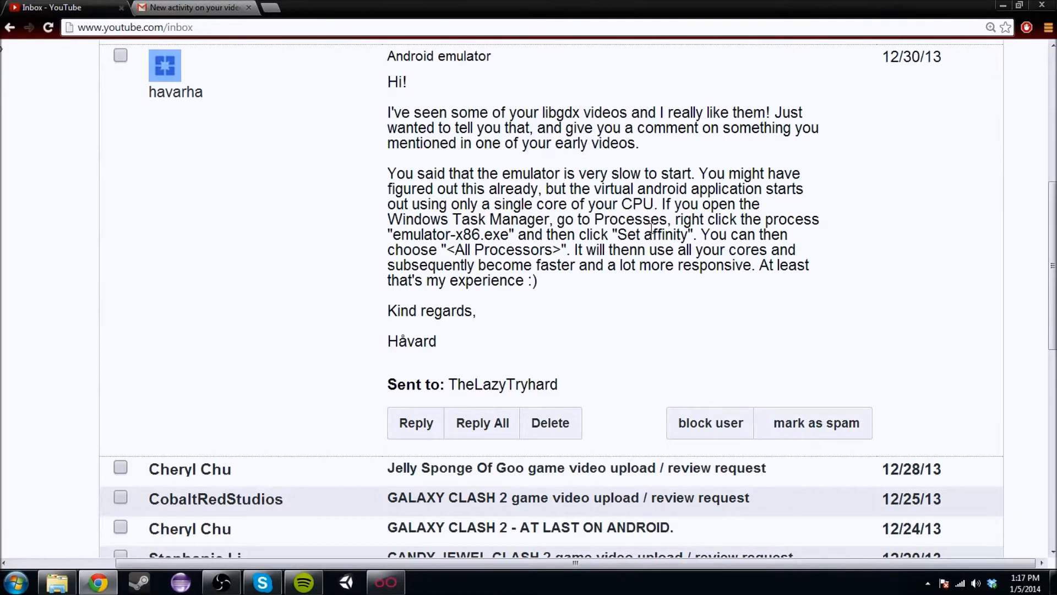
pyautogui.moveTo(685, 223)
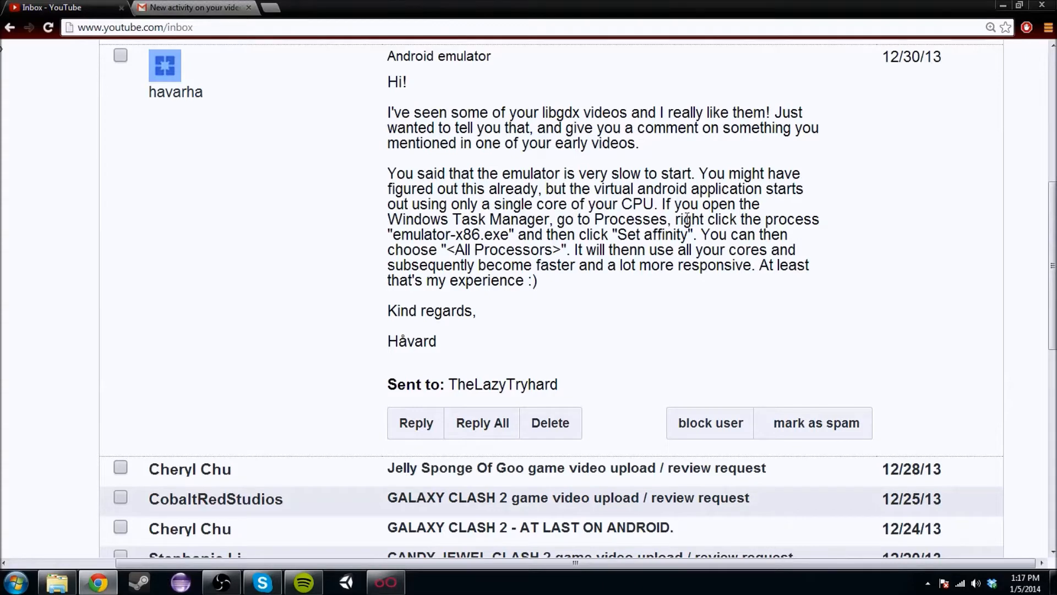
pyautogui.moveTo(536, 315)
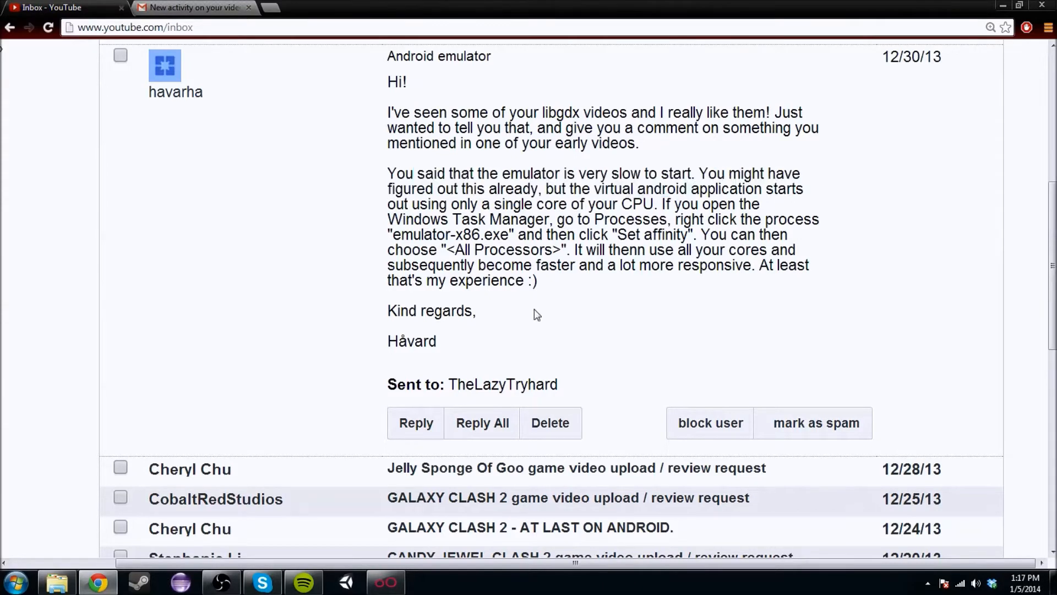
# Switch from the YouTube emulator-speed message to the Eclipse PlayScreen.java workspace.
pyautogui.click(178, 583)
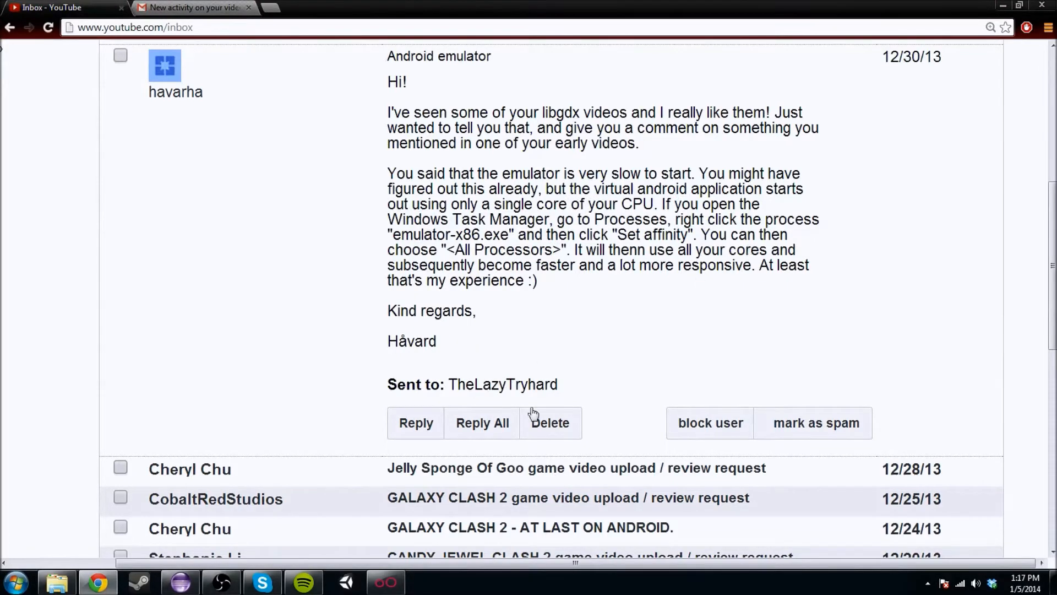
pyautogui.moveTo(199, 536)
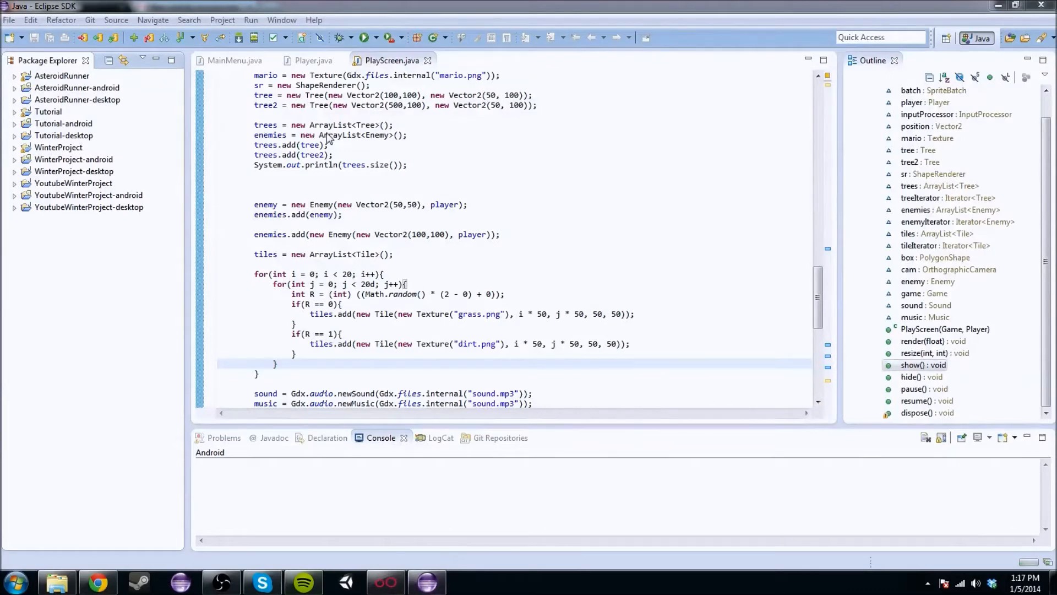
# Launch the Nexus_7 virtual device from Eclipse's Android Virtual Device Manager.
pyautogui.click(282, 19)
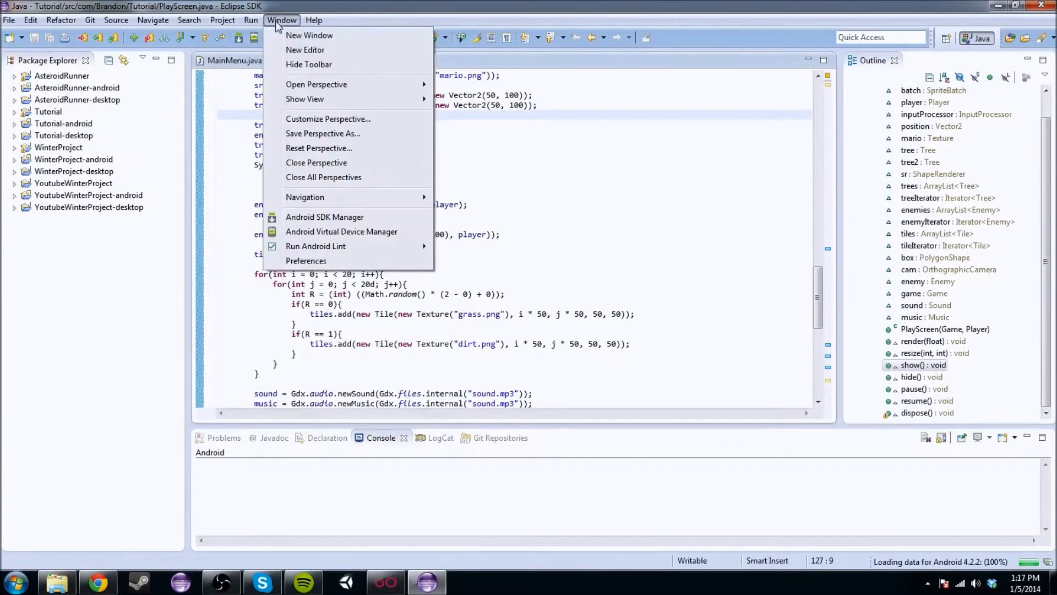
pyautogui.moveTo(341, 232)
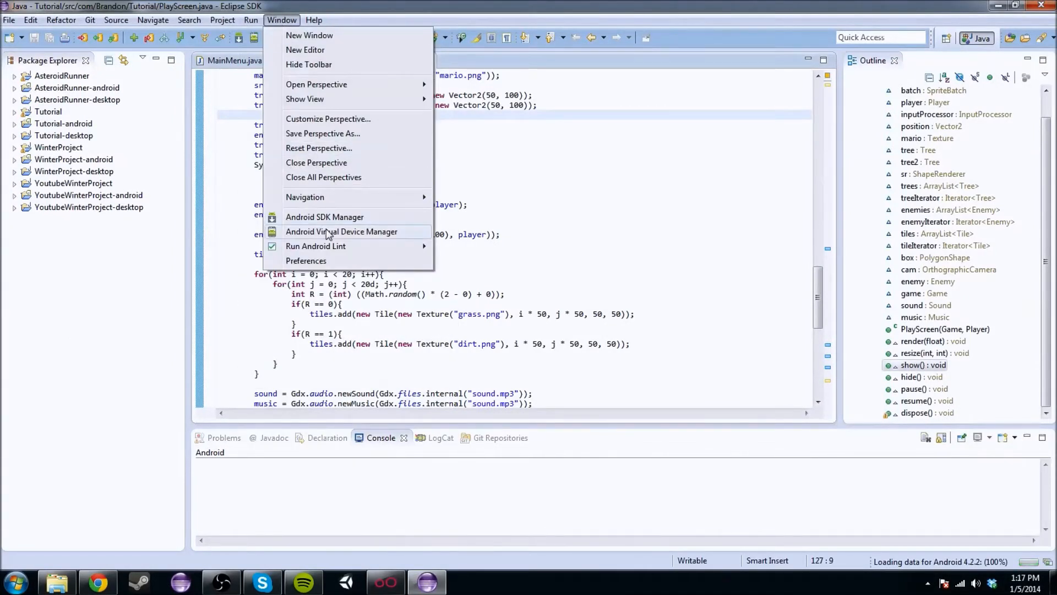
pyautogui.click(342, 231)
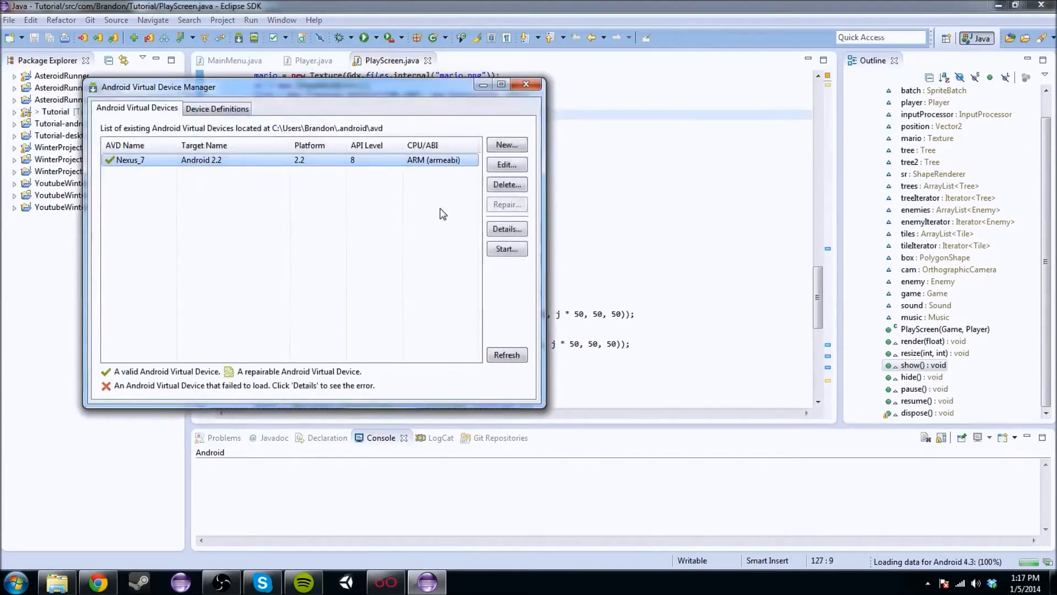
pyautogui.click(507, 249)
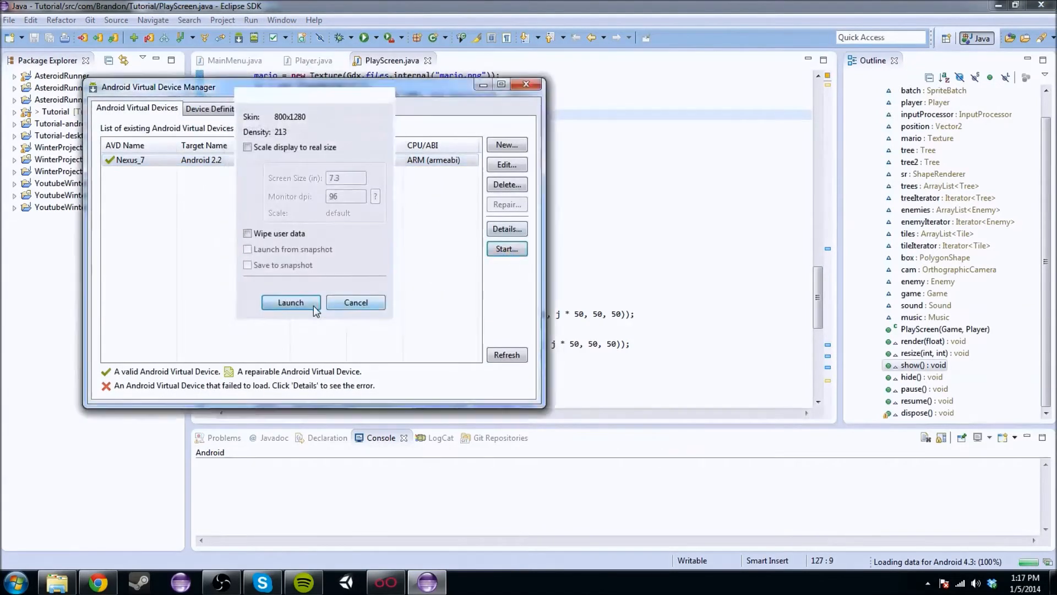
pyautogui.click(291, 302)
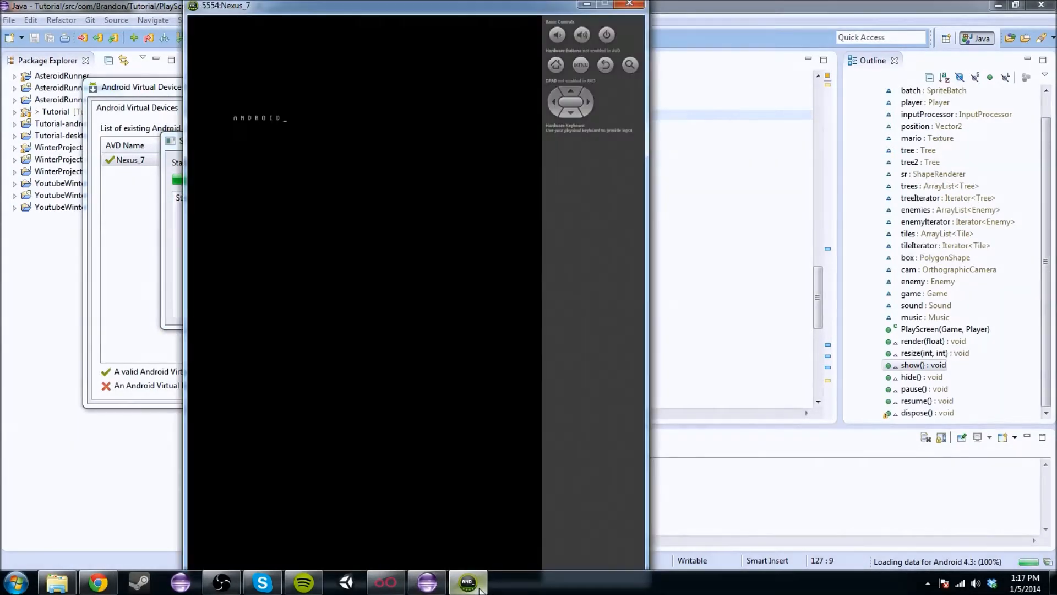
pyautogui.click(98, 581)
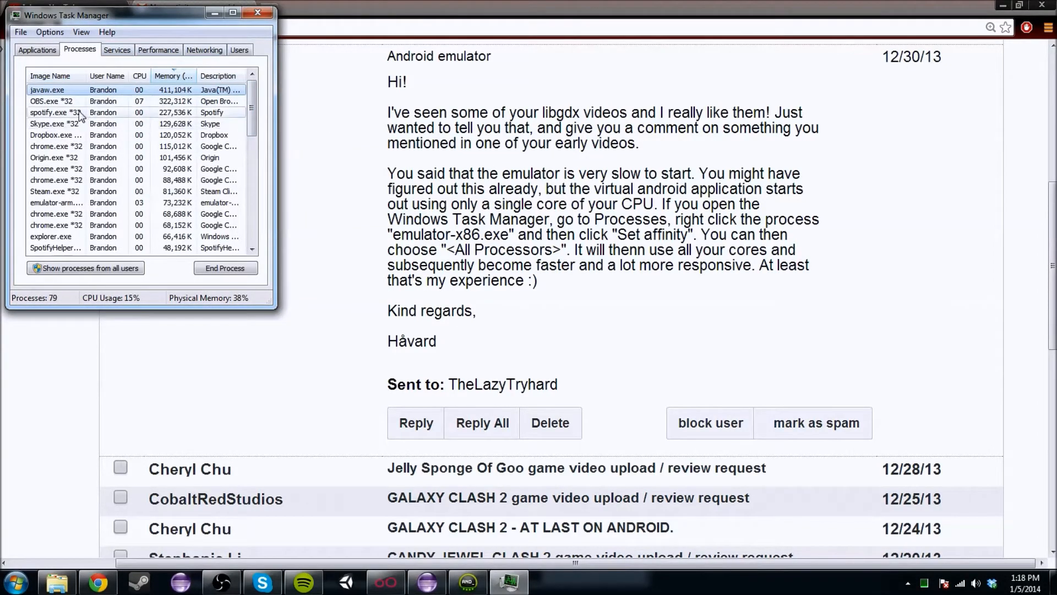
# Set emulator-arm.exe's processor affinity to All Processors in Task Manager.
pyautogui.click(49, 75)
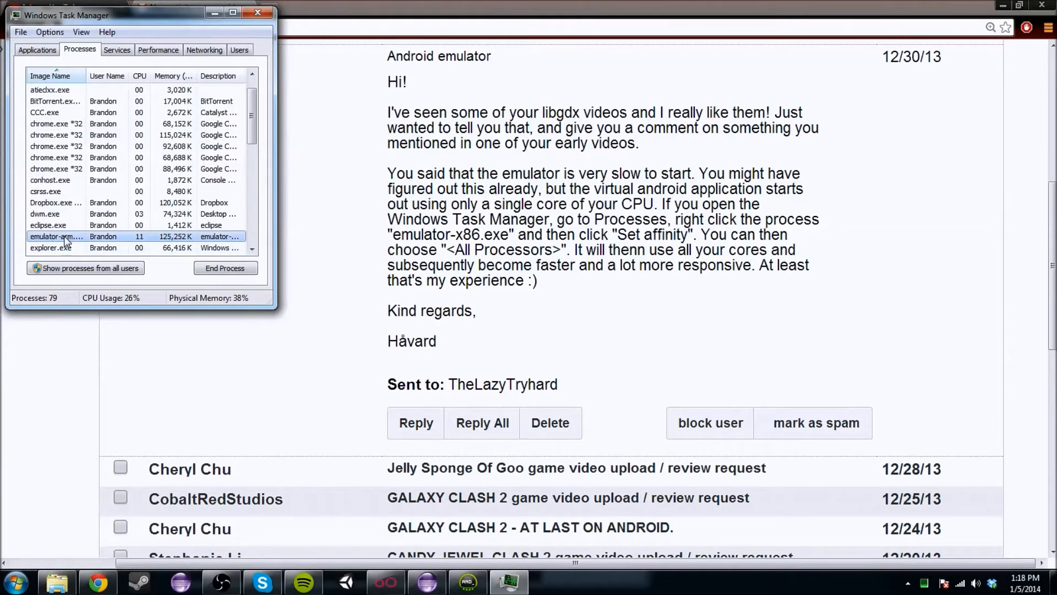
pyautogui.rightClick(56, 237)
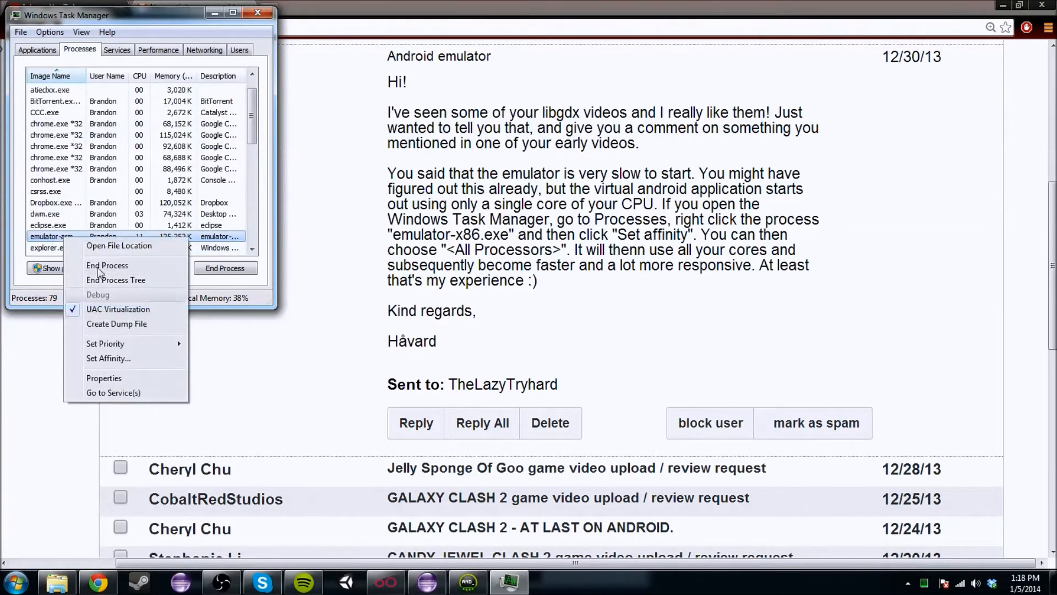
pyautogui.click(108, 358)
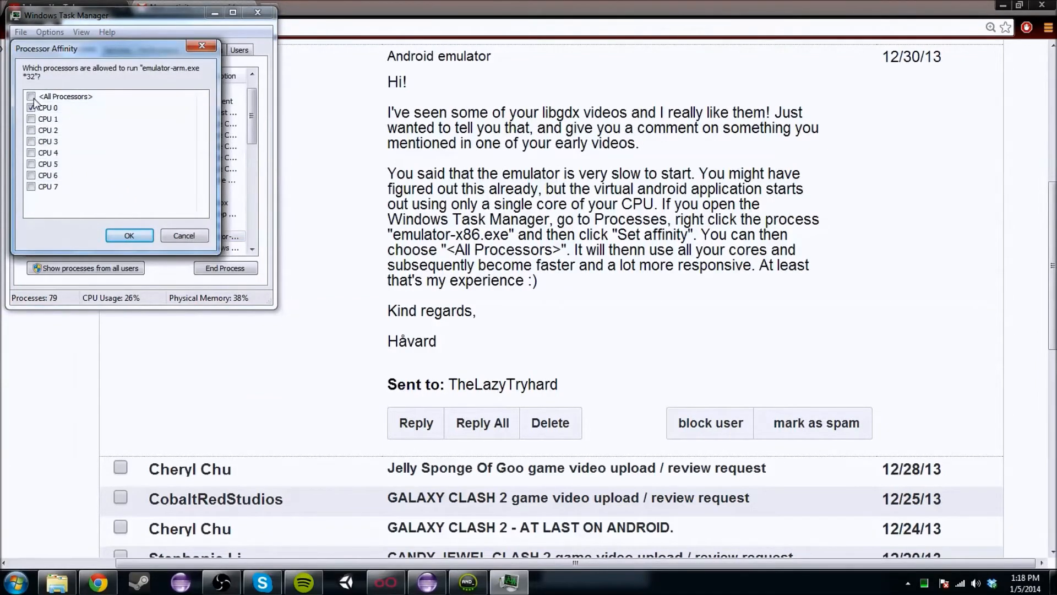
pyautogui.click(31, 96)
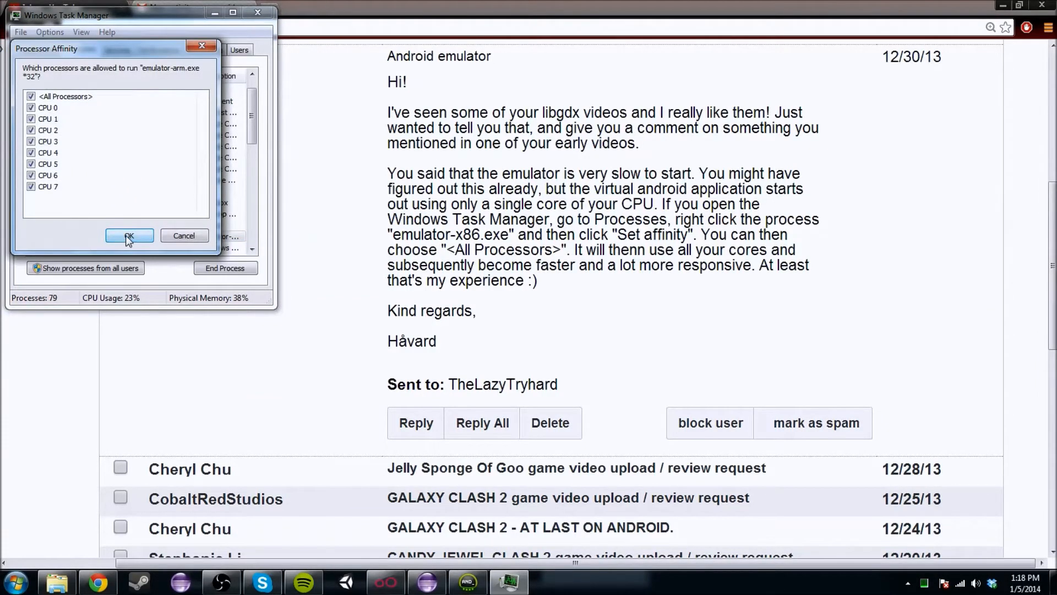
pyautogui.click(128, 235)
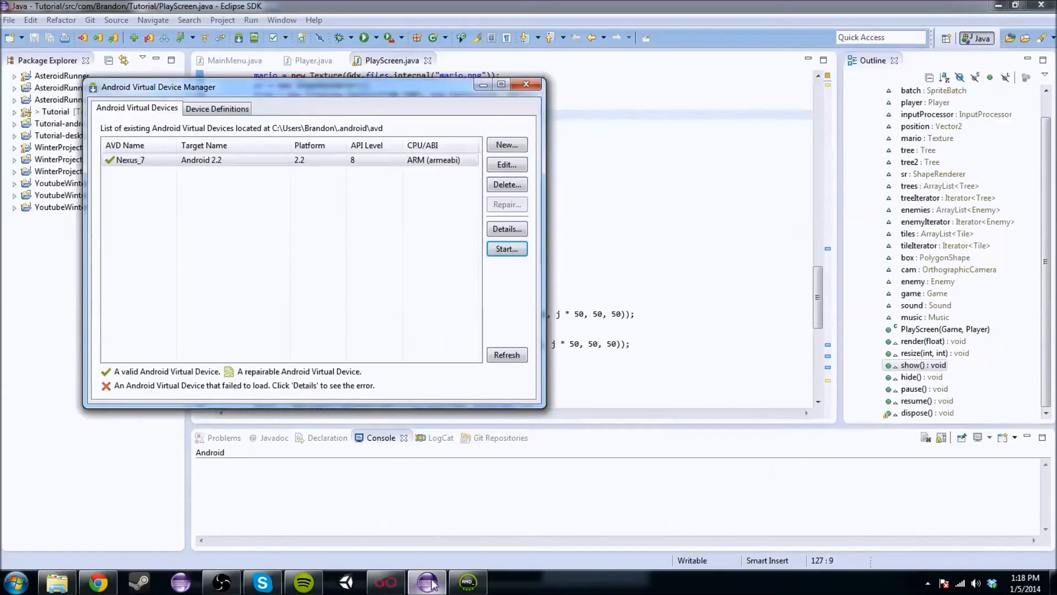
# Scroll through the YouTube emulator affinity tip, then switch to the Gmail Genymotion message.
pyautogui.click(507, 249)
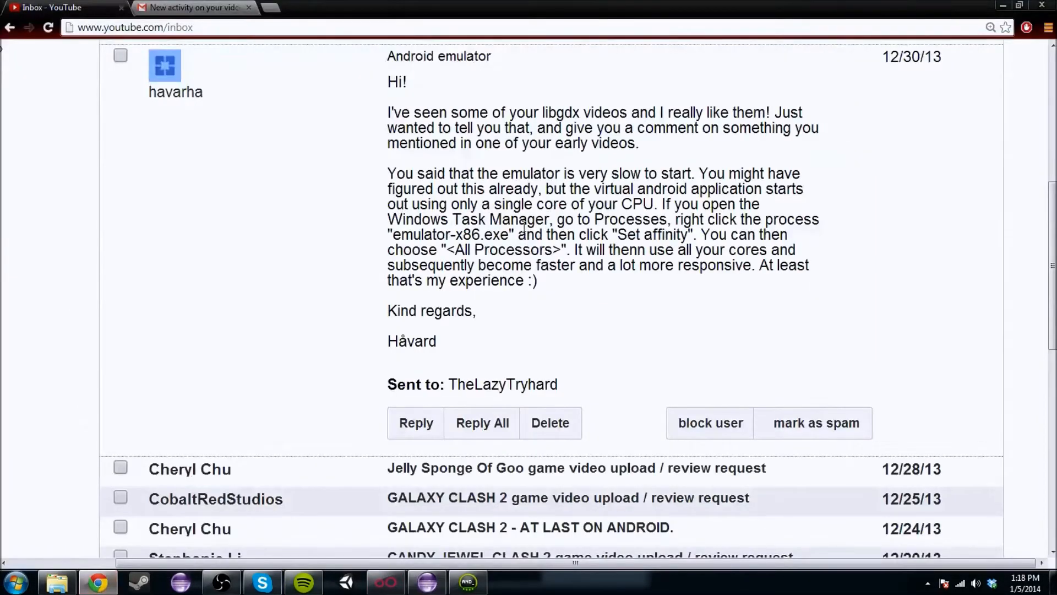
pyautogui.moveTo(175, 92)
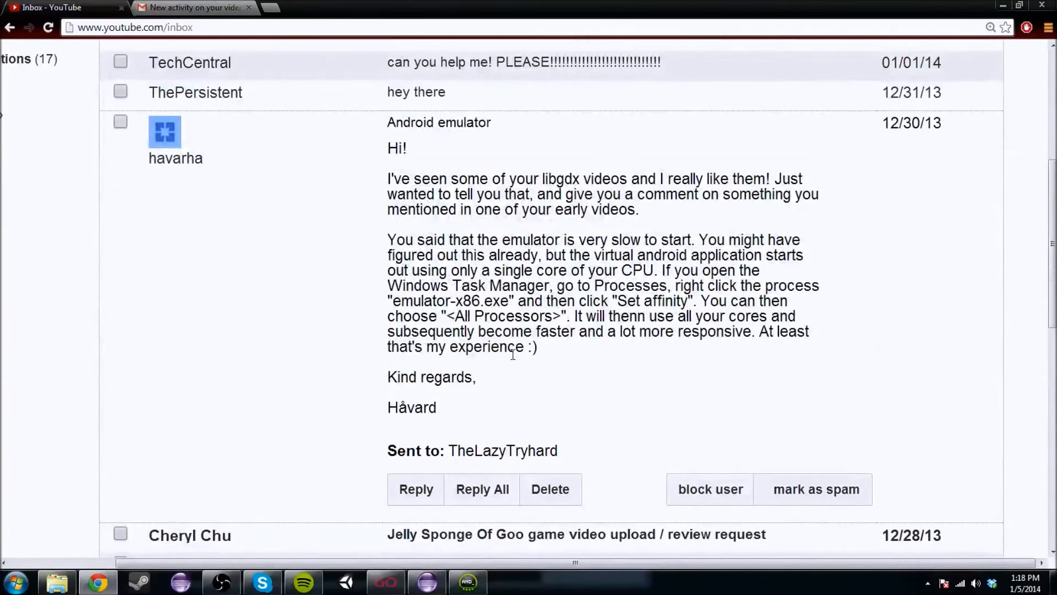
pyautogui.scroll(-3)
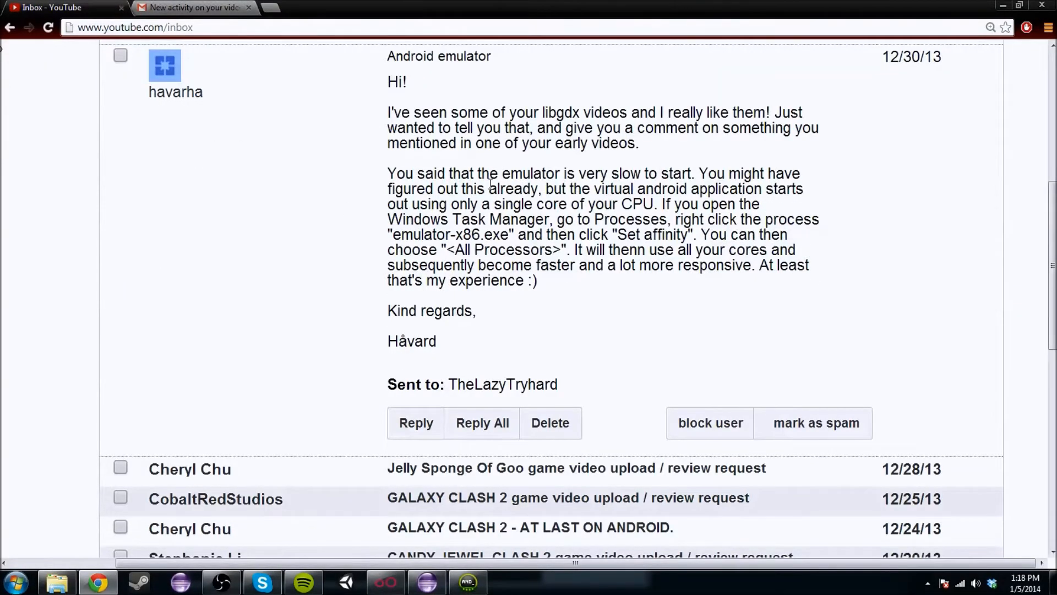
pyautogui.click(193, 7)
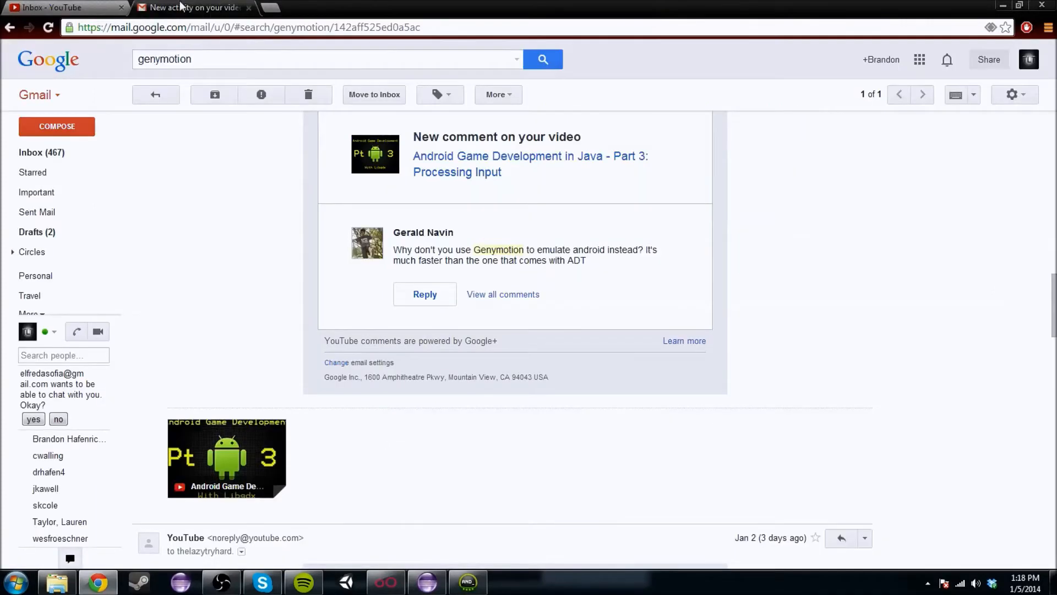
pyautogui.moveTo(506, 238)
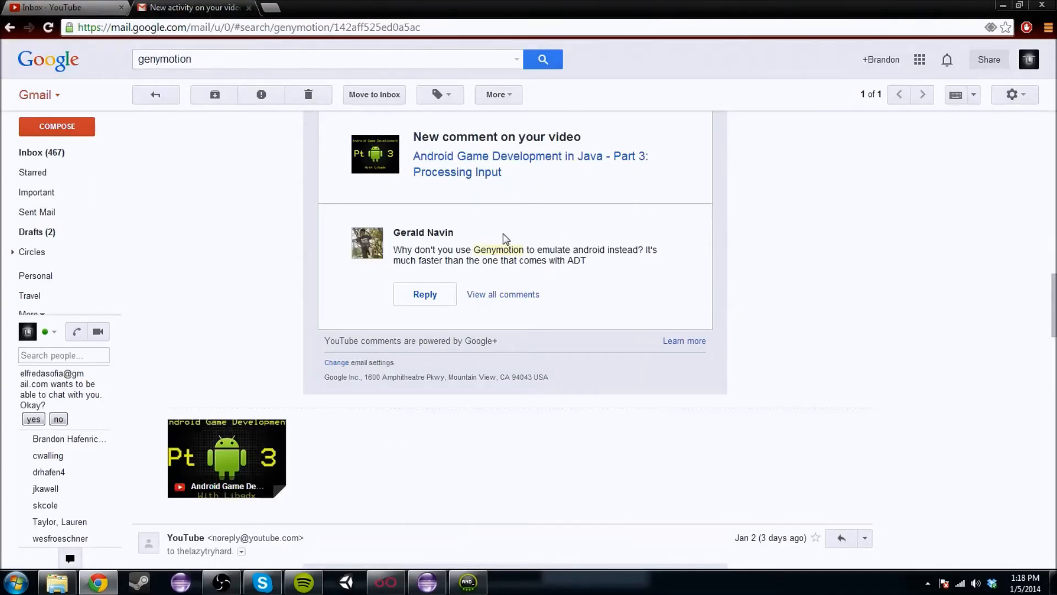
pyautogui.moveTo(439, 249)
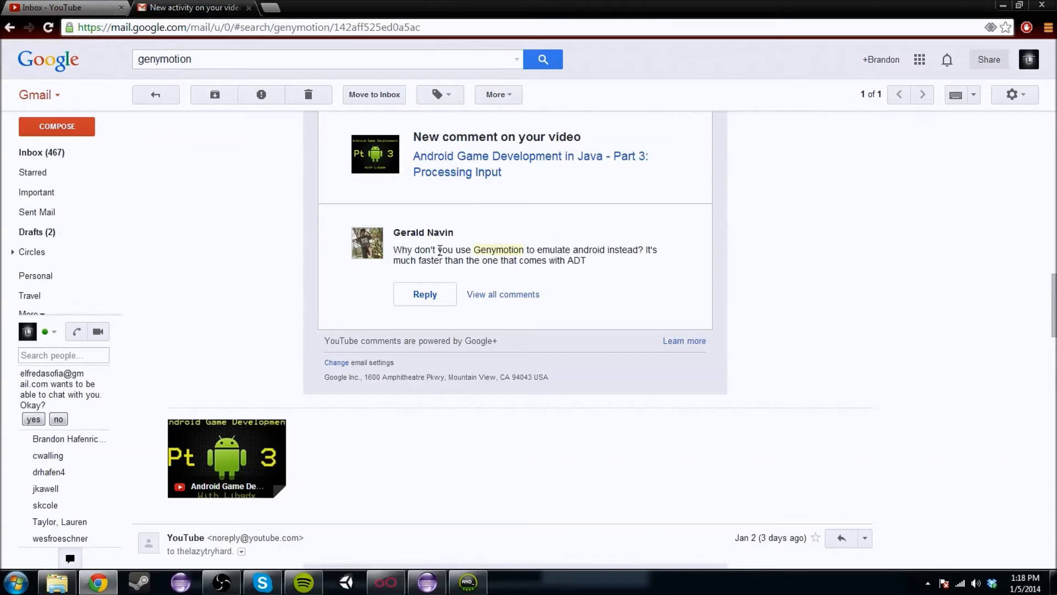
# Read the Gmail comment calling Genymotion much faster than the ADT emulator.
pyautogui.moveTo(393, 249); pyautogui.dragTo(568, 249)
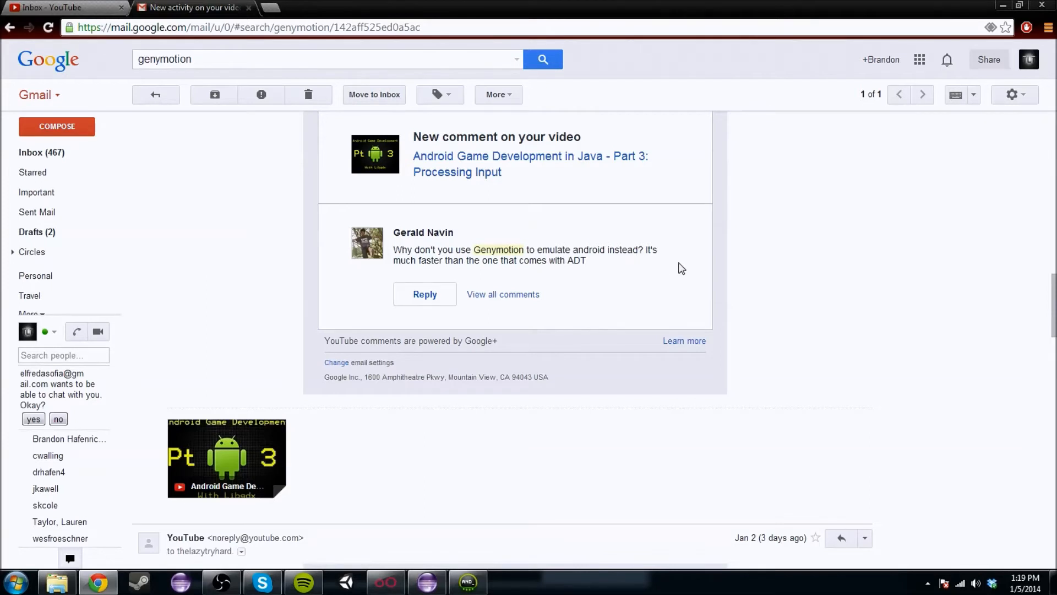
pyautogui.moveTo(462, 205)
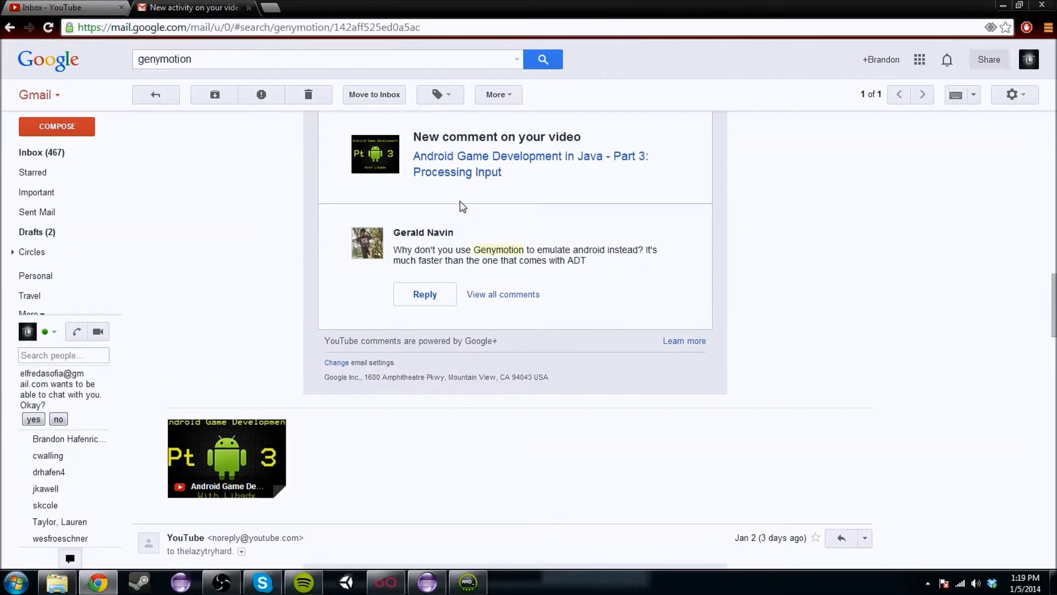
pyautogui.moveTo(381, 179)
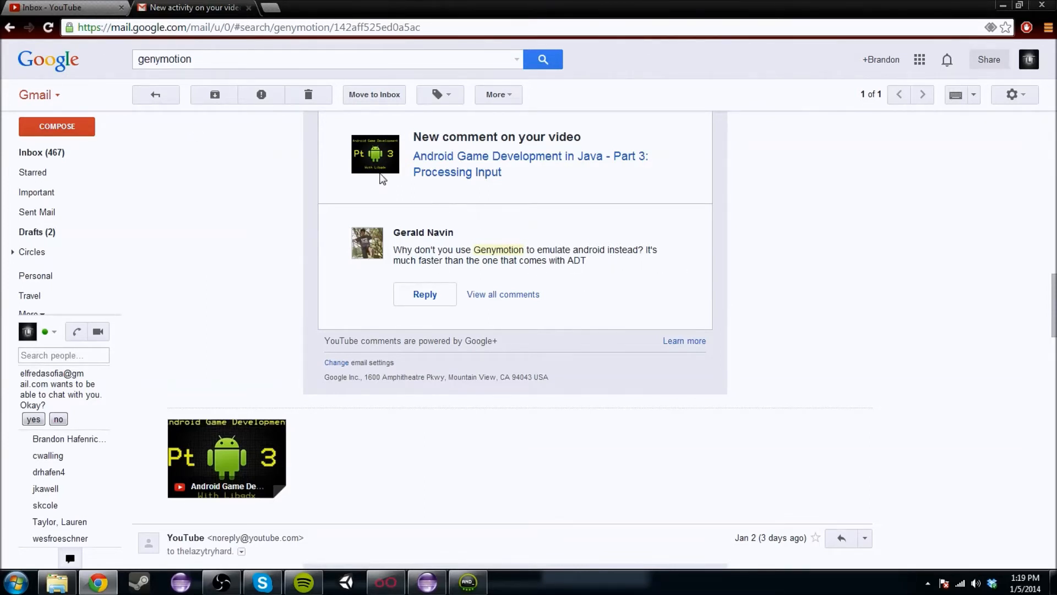
pyautogui.moveTo(418, 498)
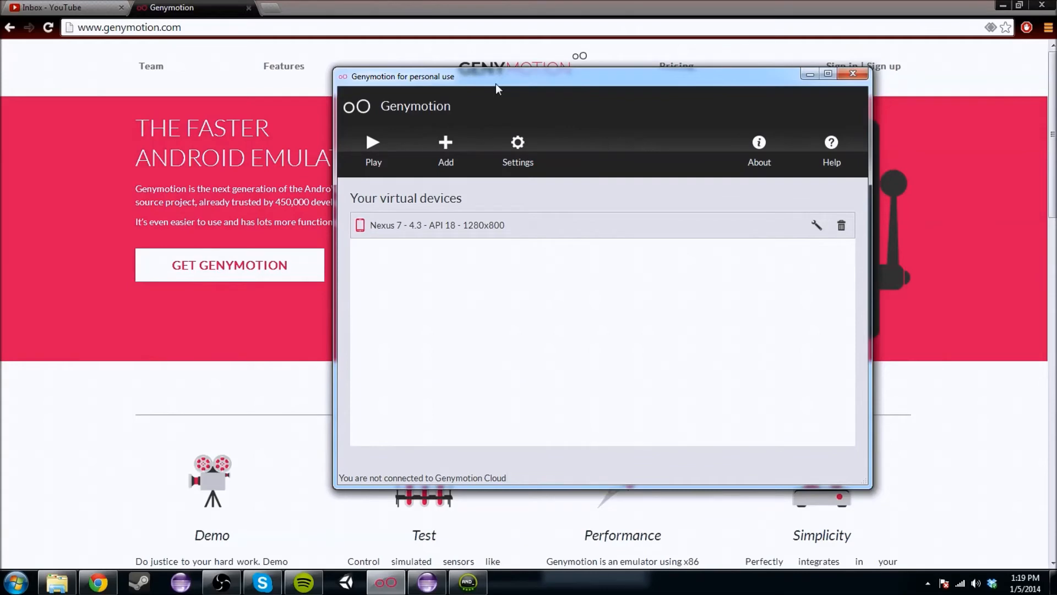
pyautogui.moveTo(492, 250)
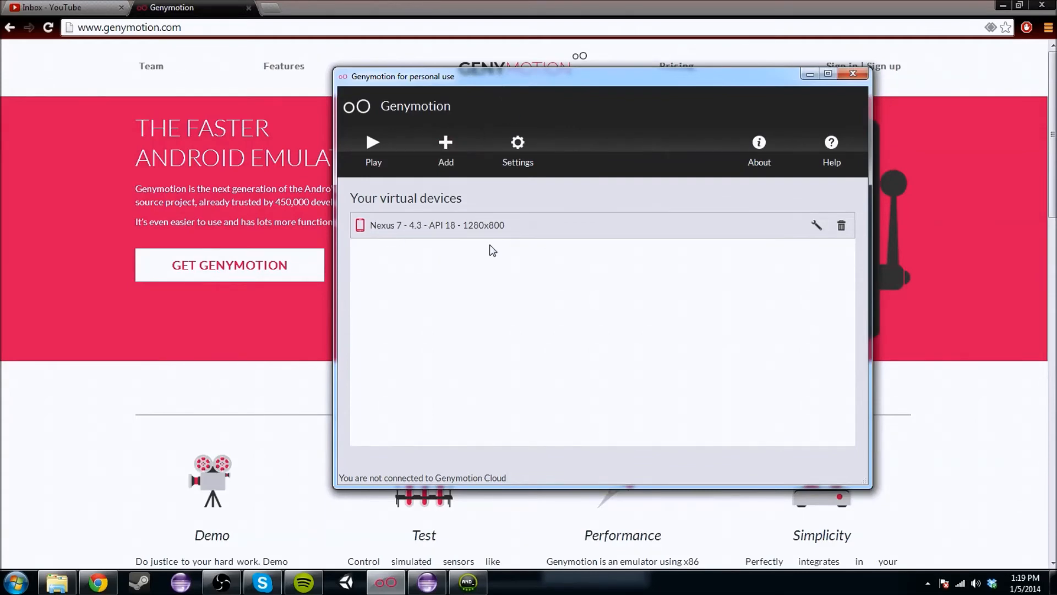
# Browse the new-device wizard, cancel it, and play the Nexus 7 – 4.3 device.
pyautogui.click(445, 148)
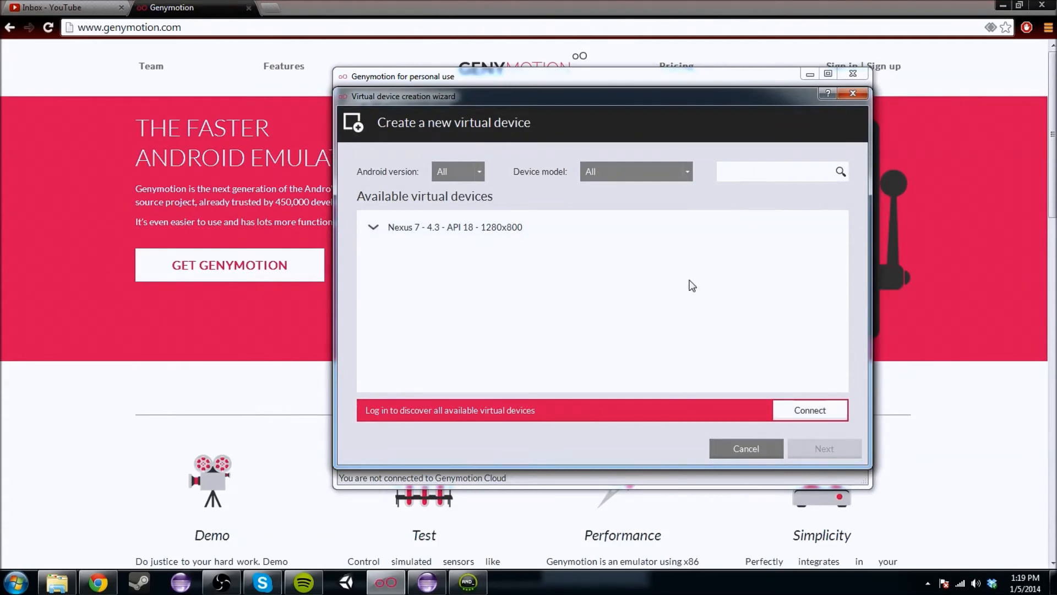
pyautogui.click(809, 410)
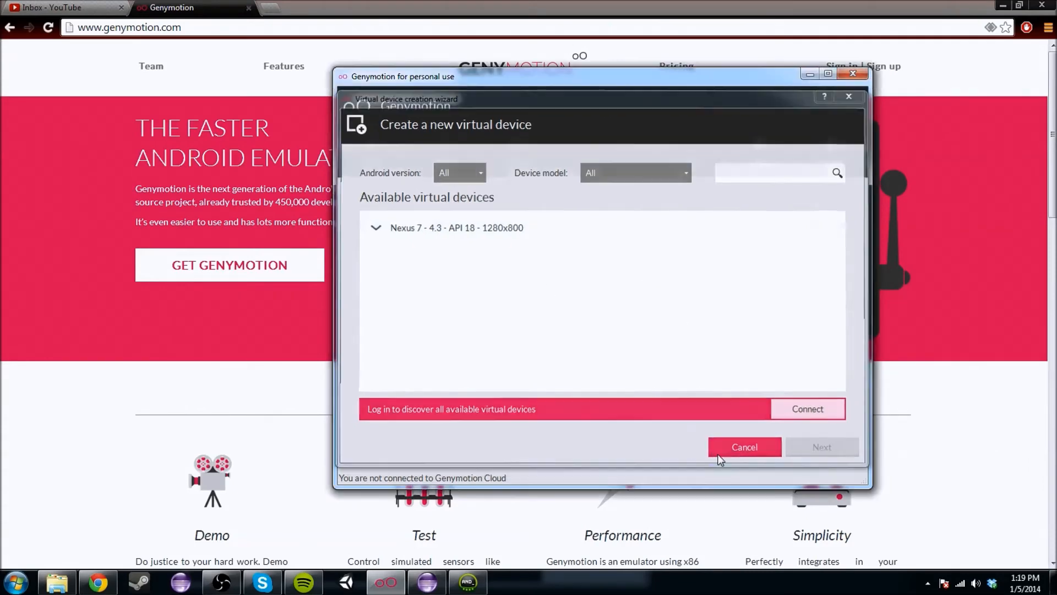
pyautogui.click(744, 447)
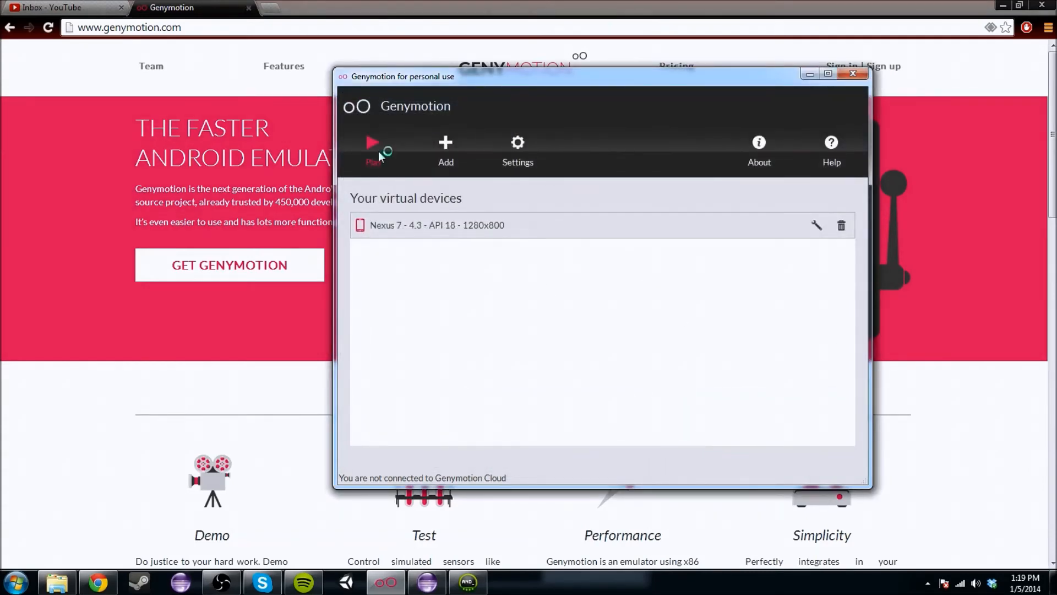
pyautogui.click(373, 142)
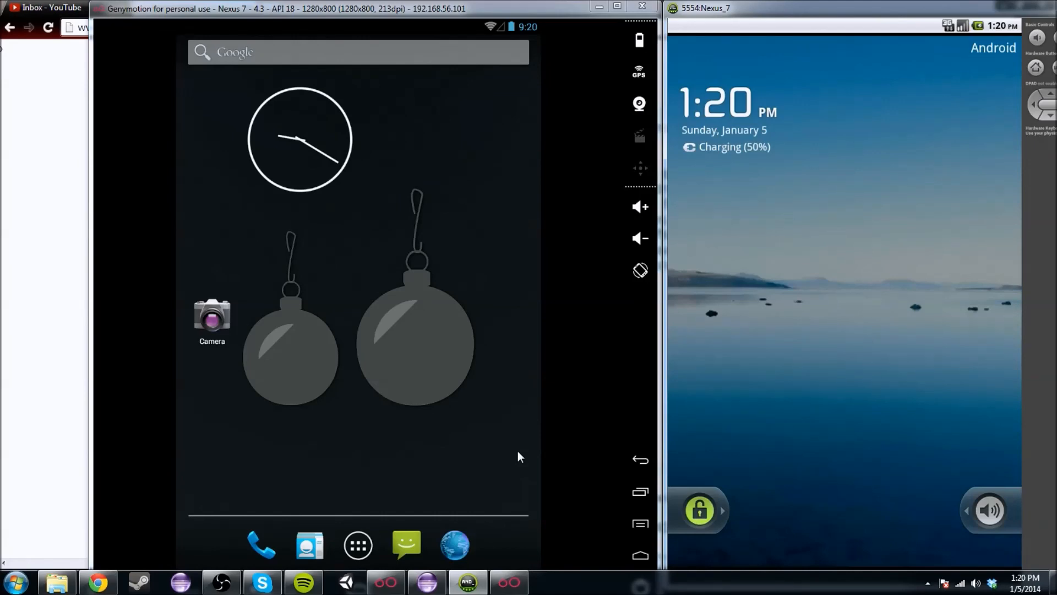
pyautogui.moveTo(587, 450)
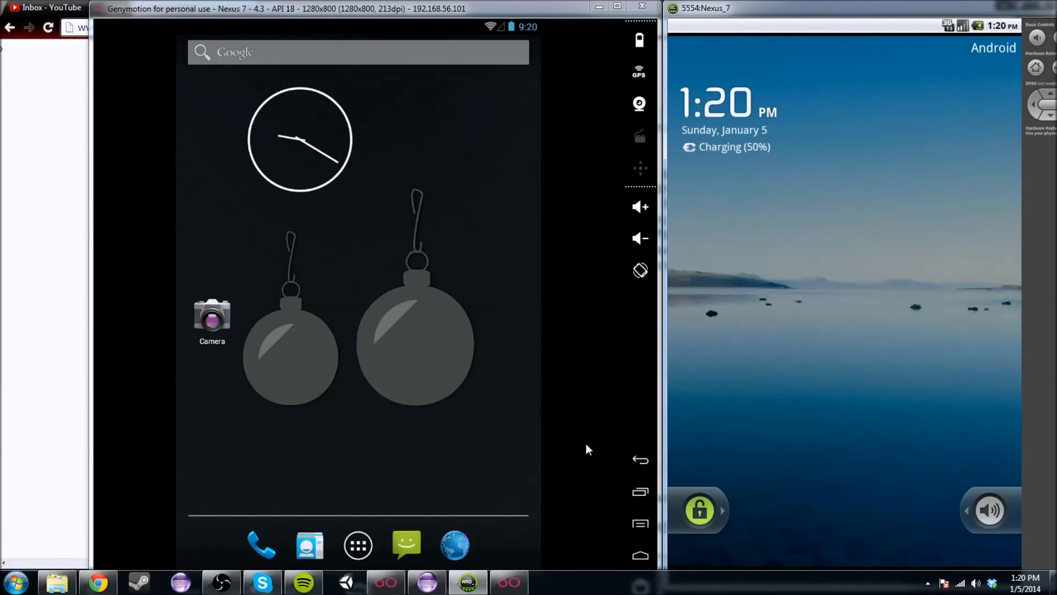
pyautogui.moveTo(715, 519)
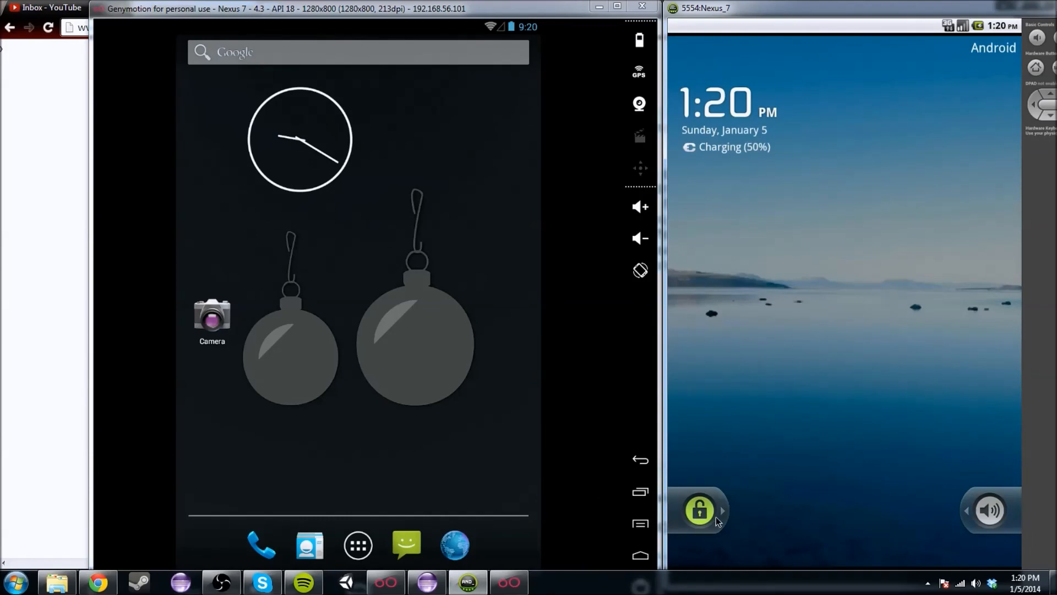